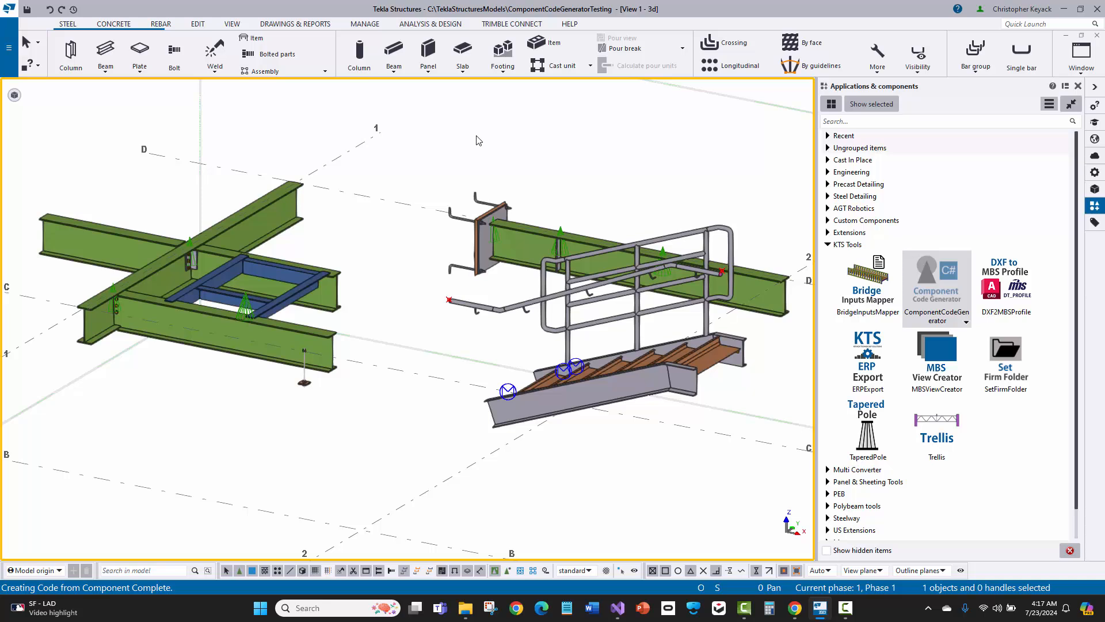
mouse_move(398, 138)
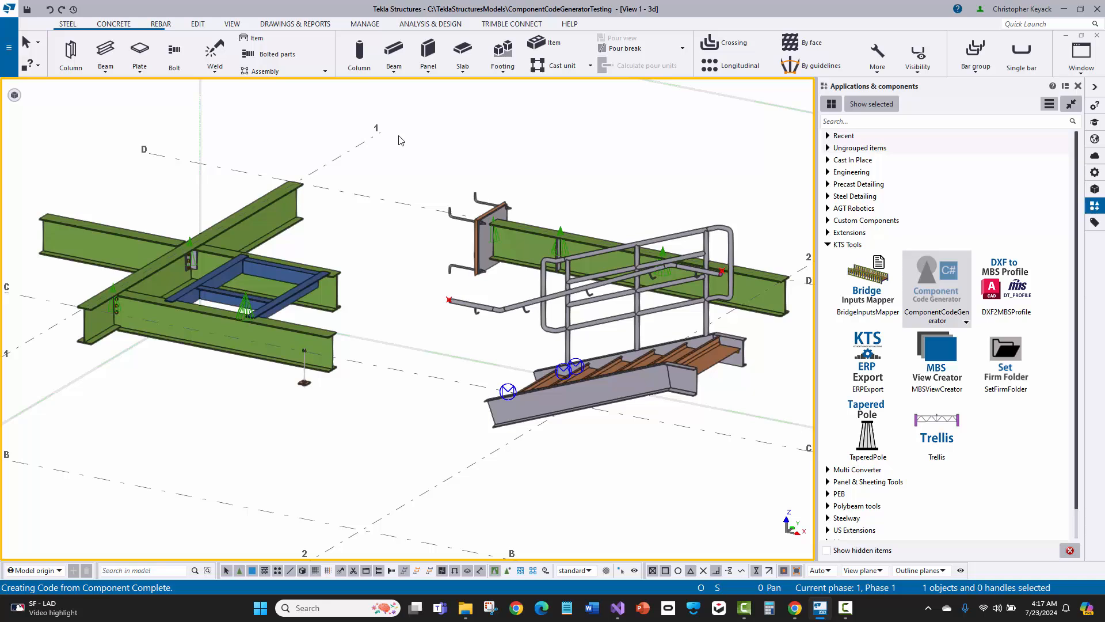
mouse_move(474, 312)
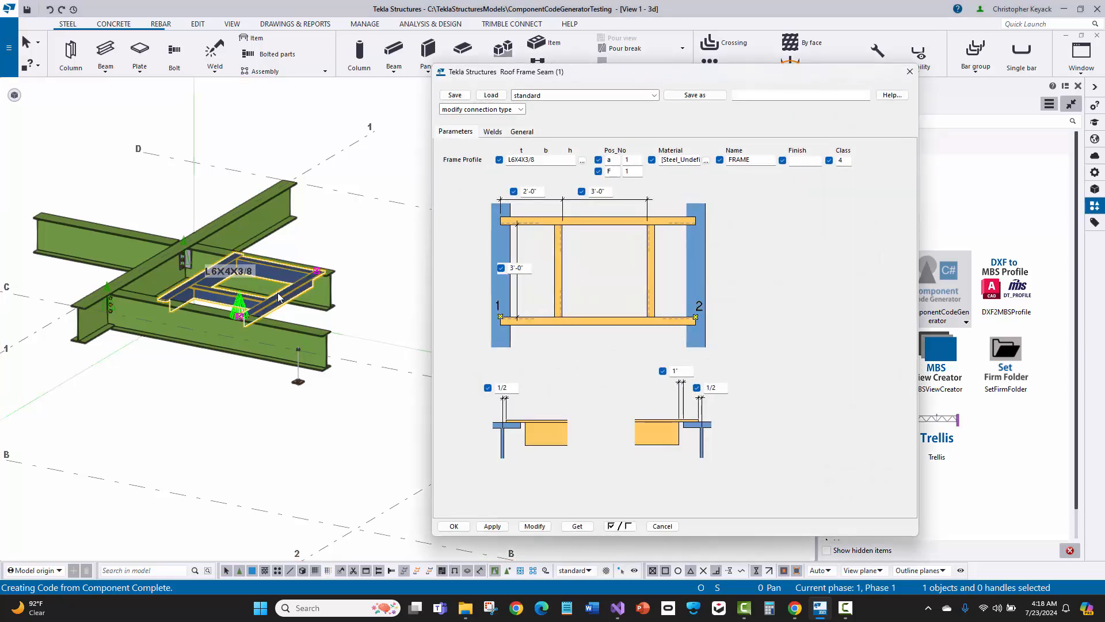
- Check the Roof Frame Seam's L6X4X3/8 frame profile, then close it and the Stanchions settings
click(623, 160)
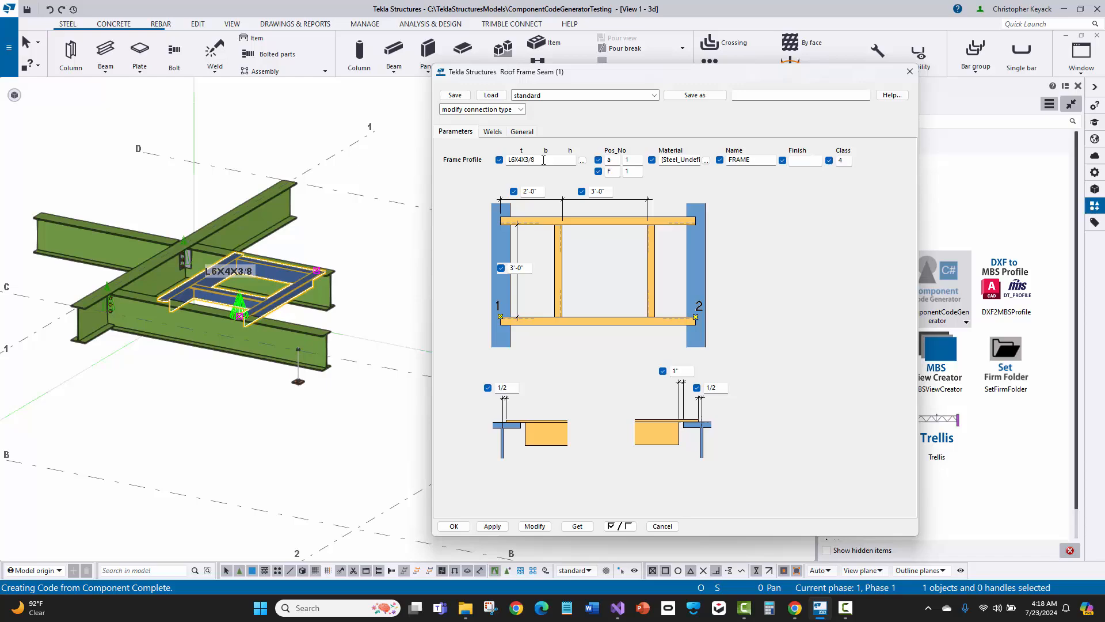
triple_click(540, 160)
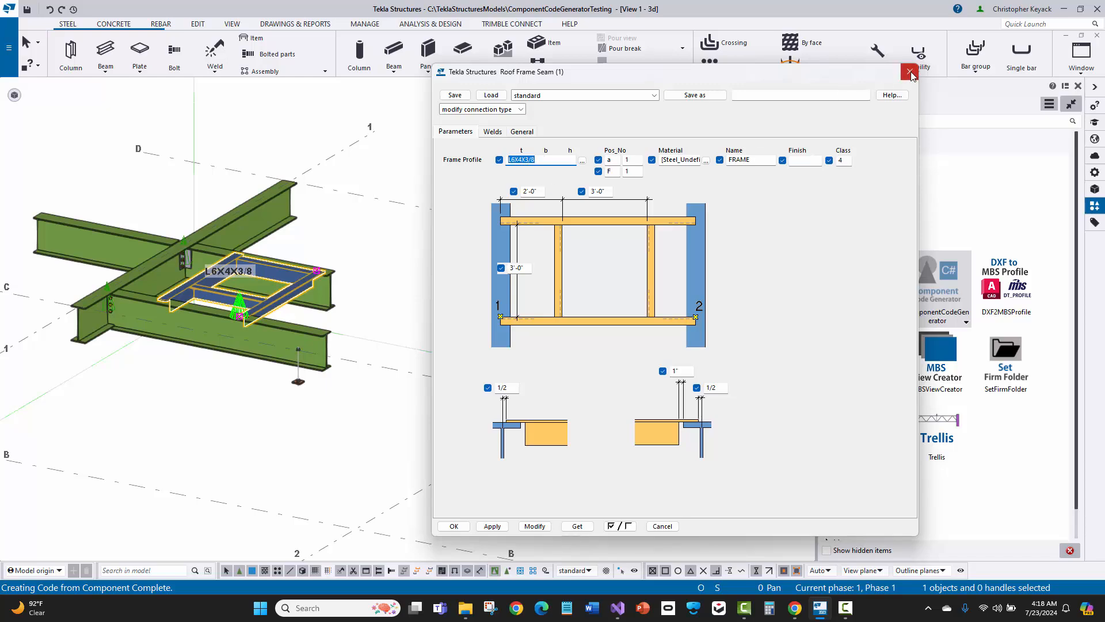
click(910, 72)
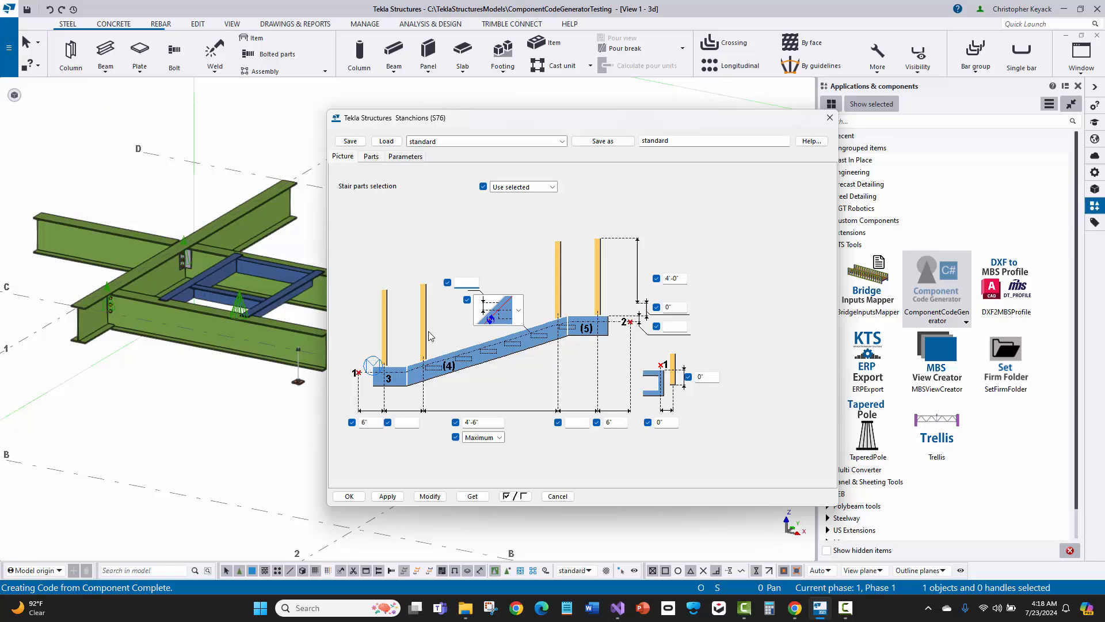
click(371, 156)
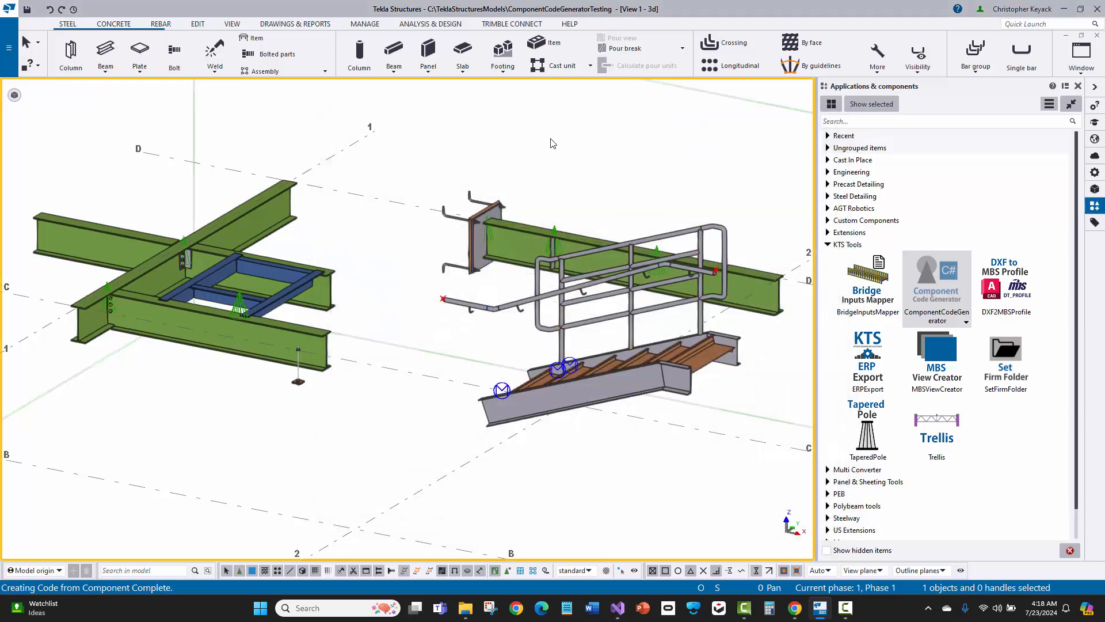
mouse_move(614, 155)
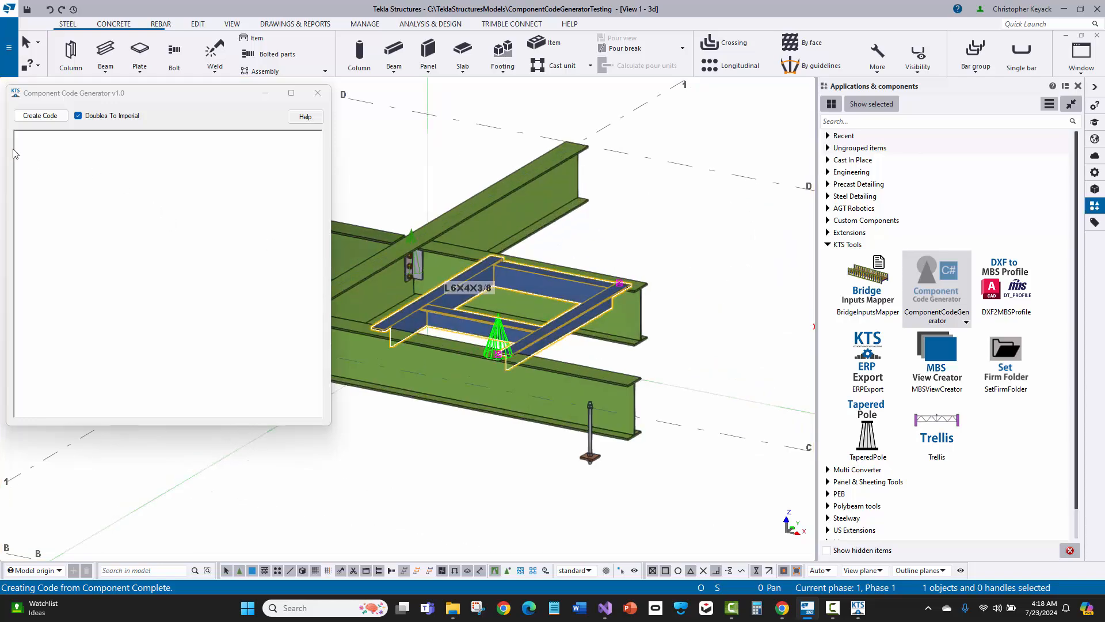
- Create C# code for the selected Roof Frame Seam in Component Code Generator
click(40, 115)
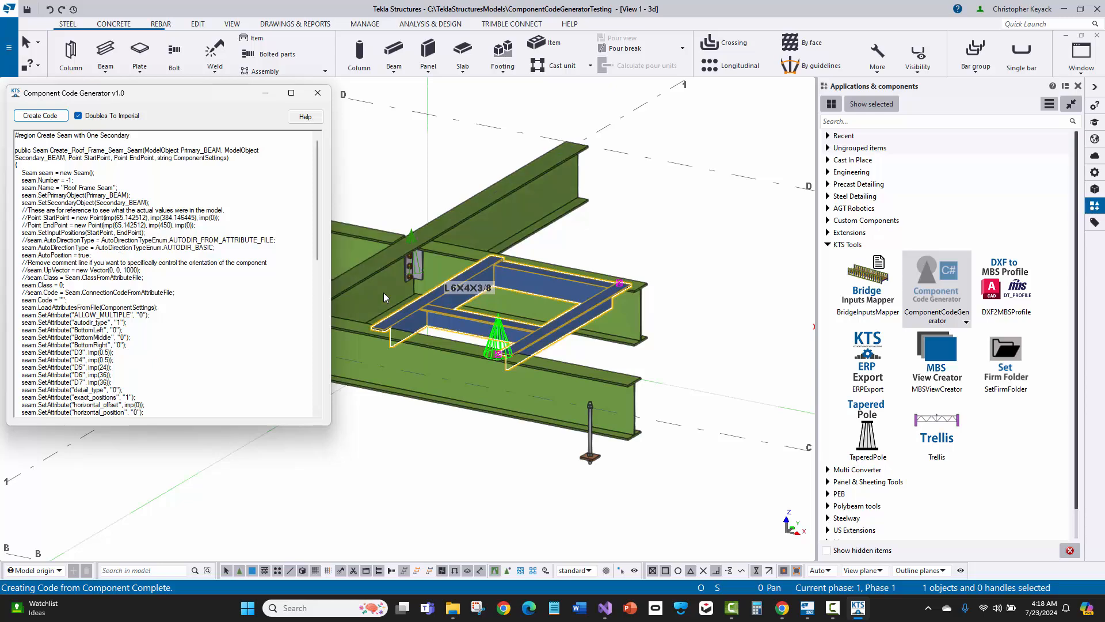
mouse_move(535, 275)
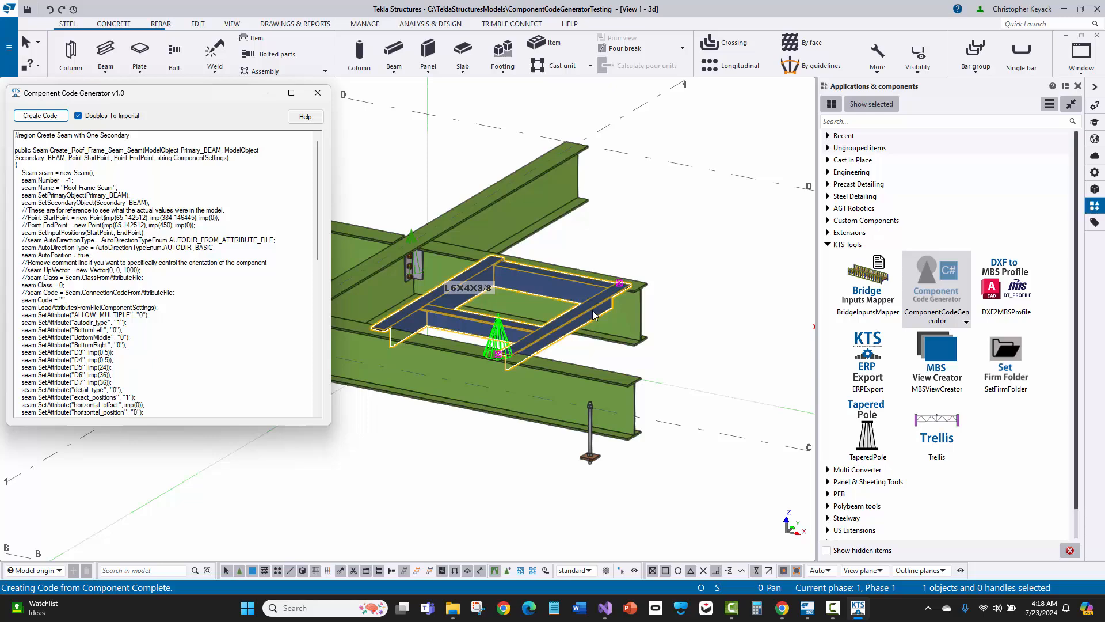
mouse_move(593, 314)
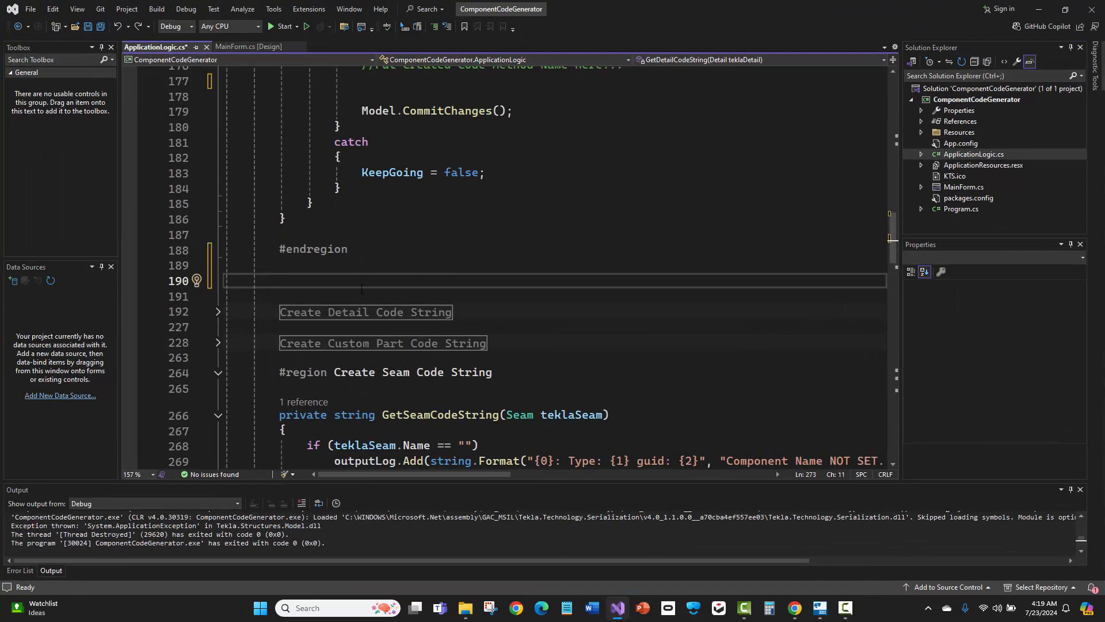
- Paste Create_Roof_Frame_Seam_Seam into ApplicationLogic.cs below #endregion at line 190
scroll(down, 3)
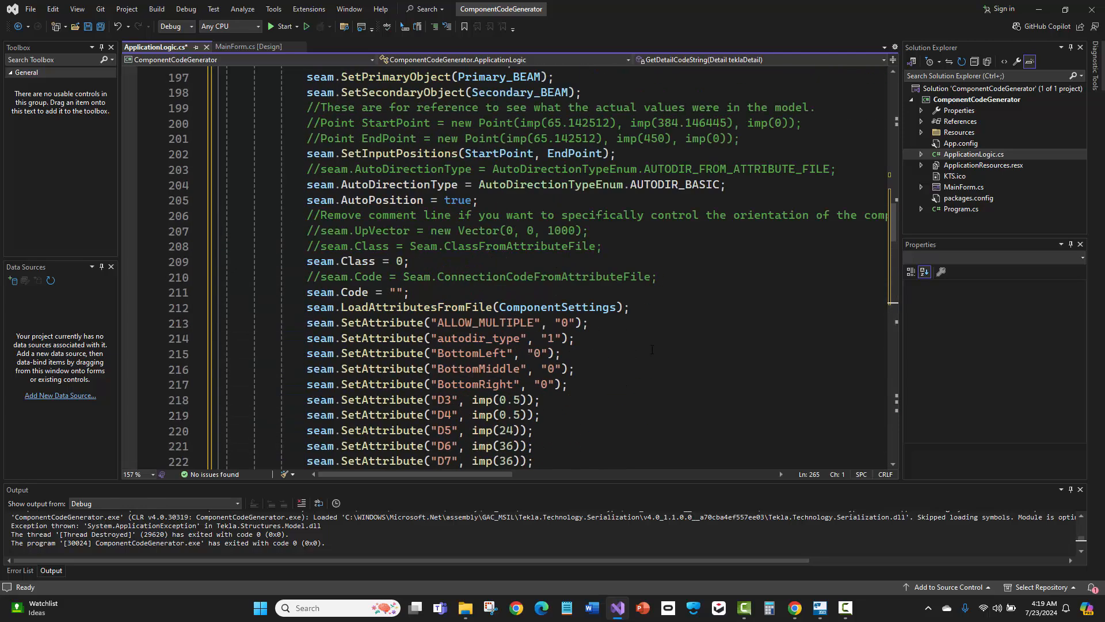
scroll(down, 3)
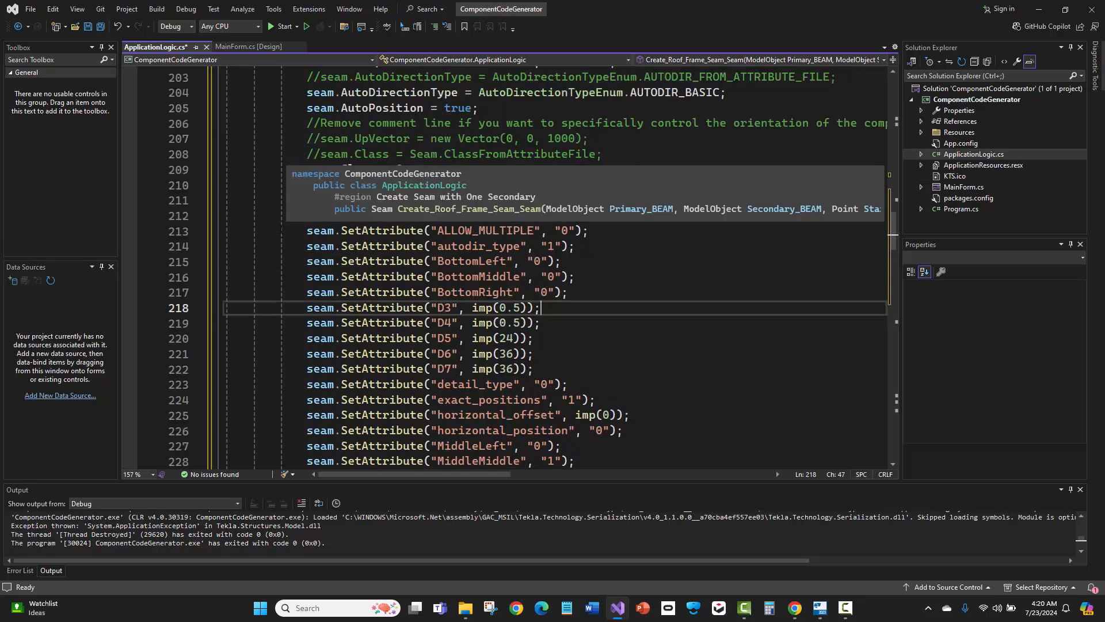
scroll(down, 3)
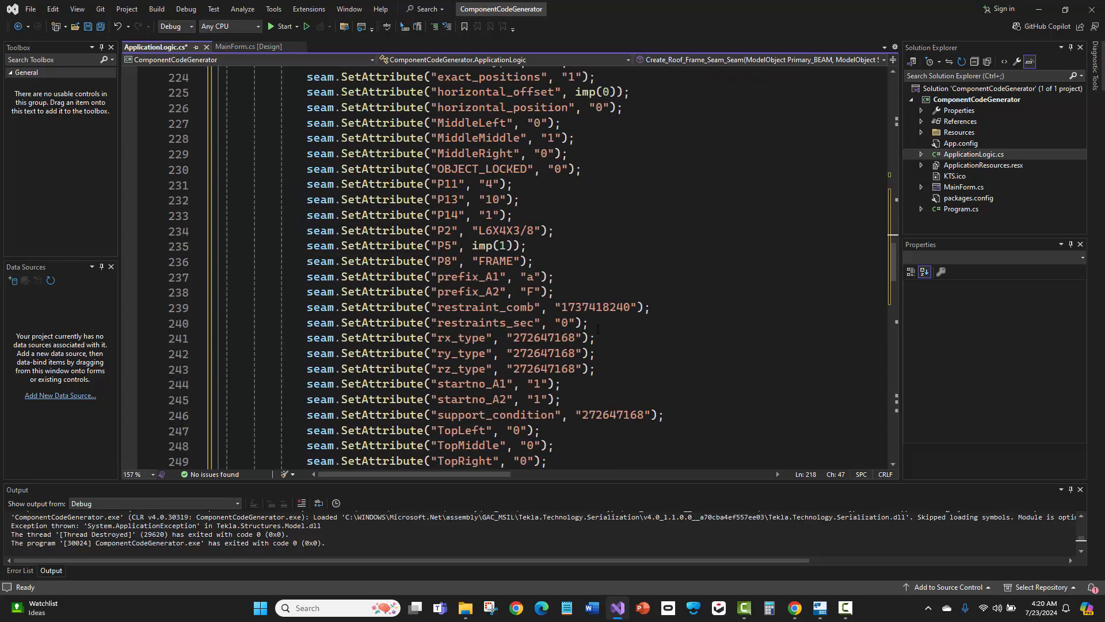
scroll(down, 3)
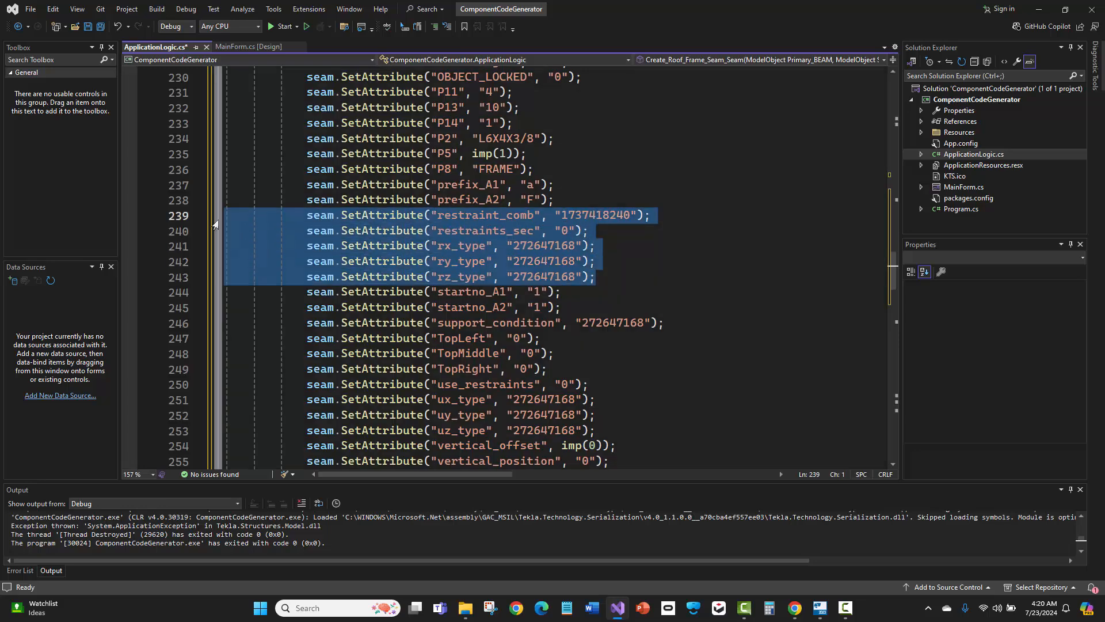
key(Delete)
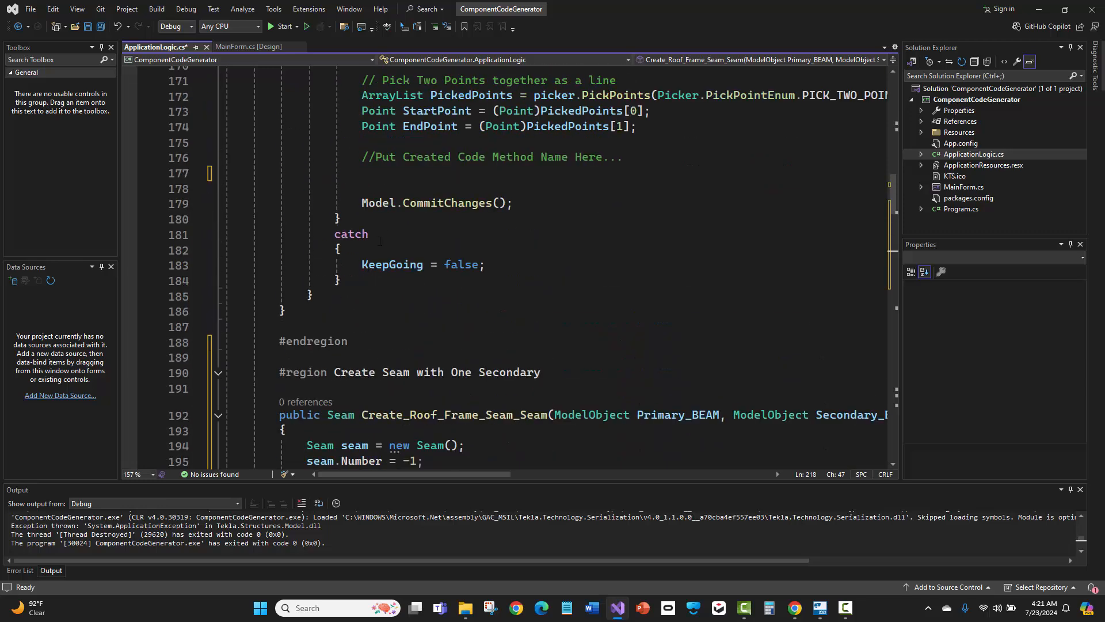
- Type Create_Roof_Frame_Seam_Seam(Primary, Secondary, StartPoint, EndPoint, "standard"); at line 177
text(Create_Roof_Frame_Seam_Seam)
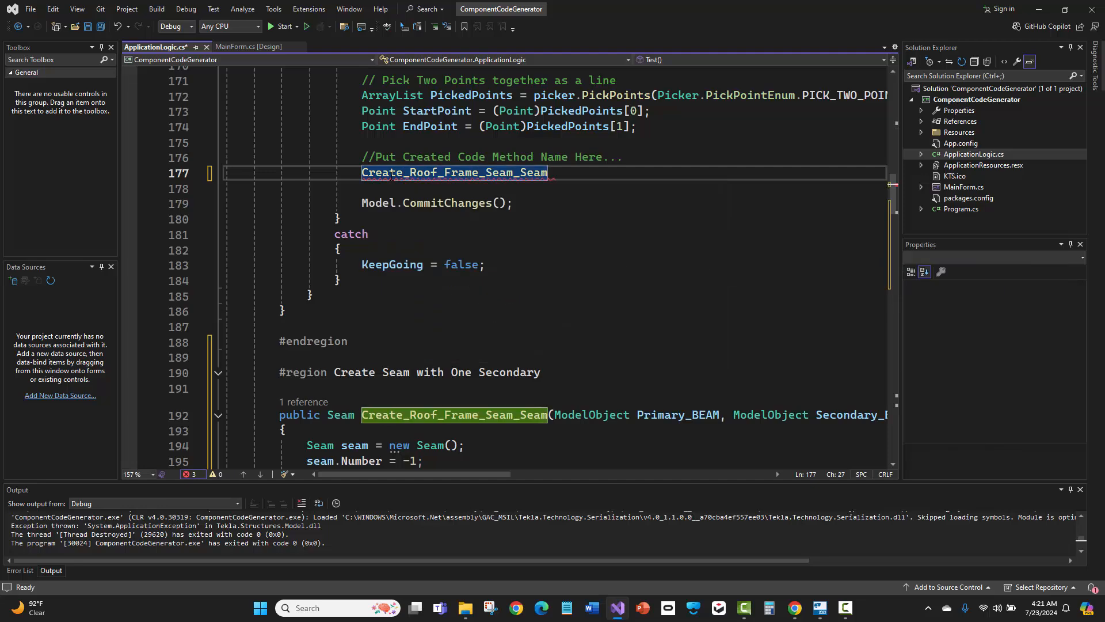
text((Primary, Secondary, StartPoint, EndPoint);)
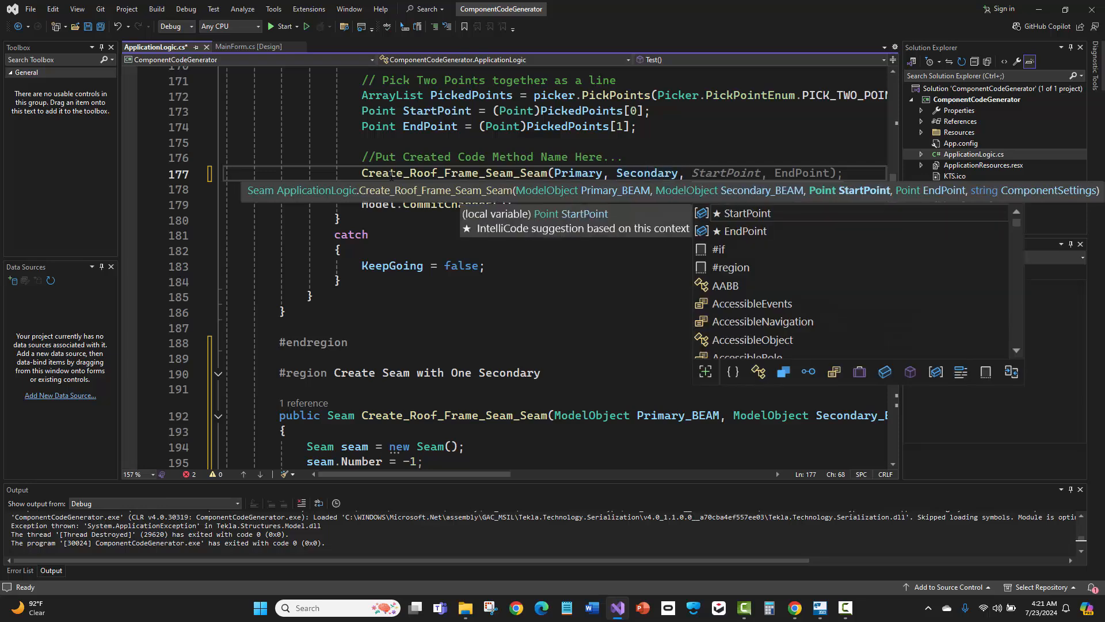
text(EndPoint,)
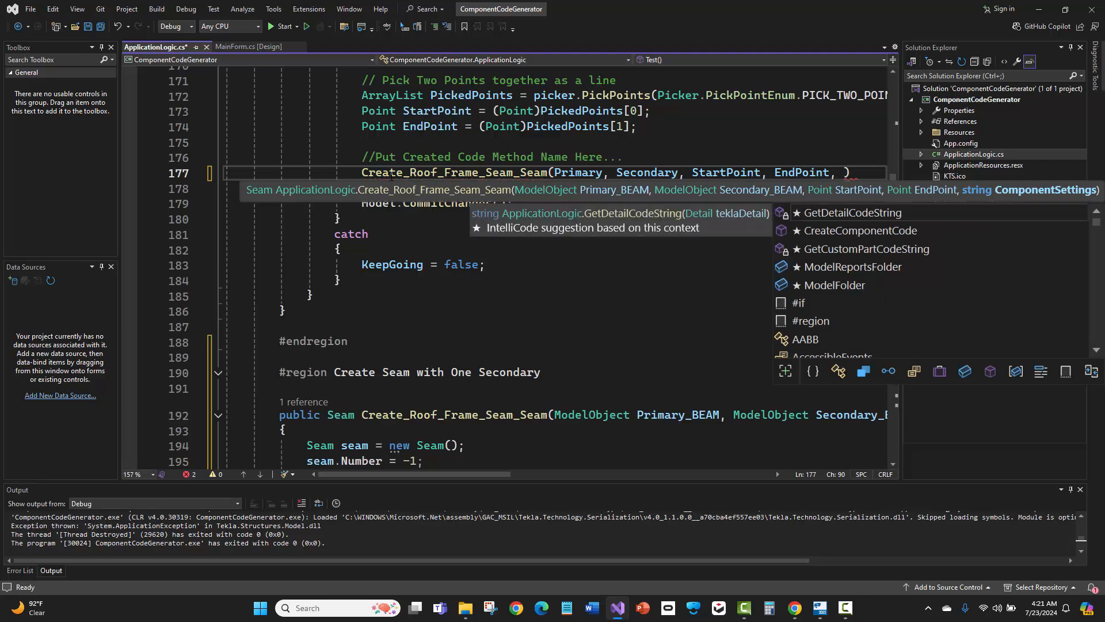
text("standard")
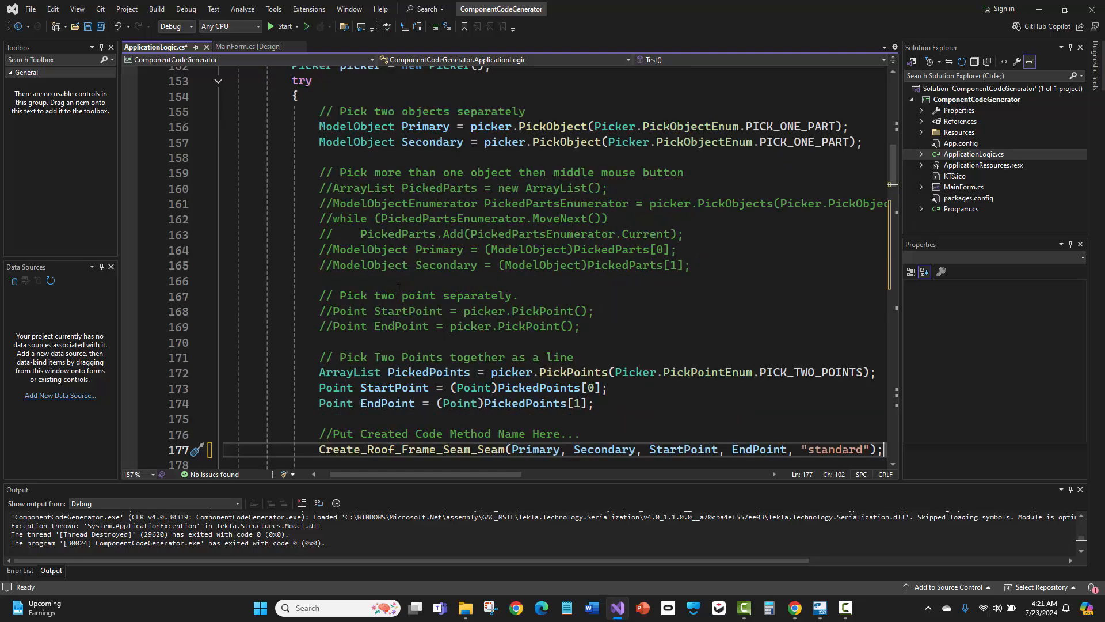
- Inspect the PICK_TWO_POINTS picking mode in the test routine
scroll(down, 3)
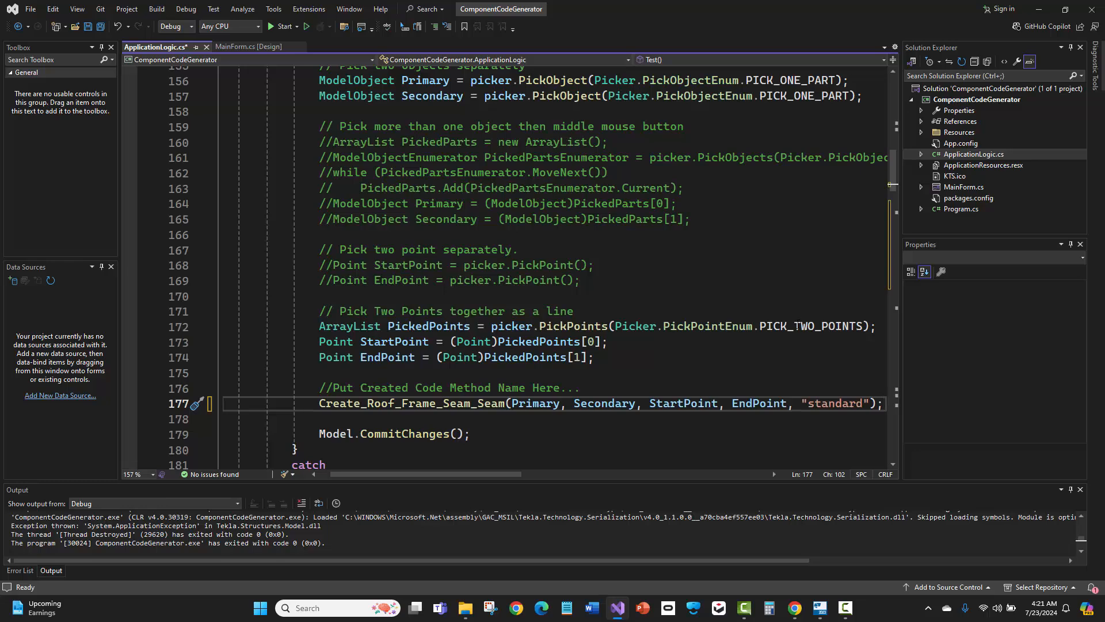
double_click(809, 326)
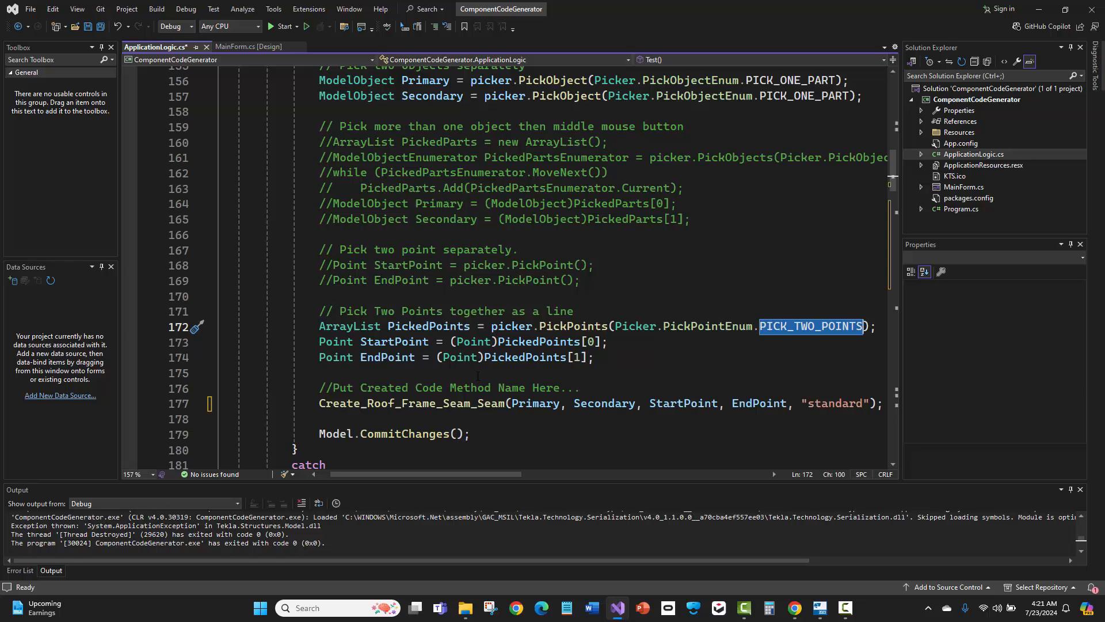
scroll(down, 3)
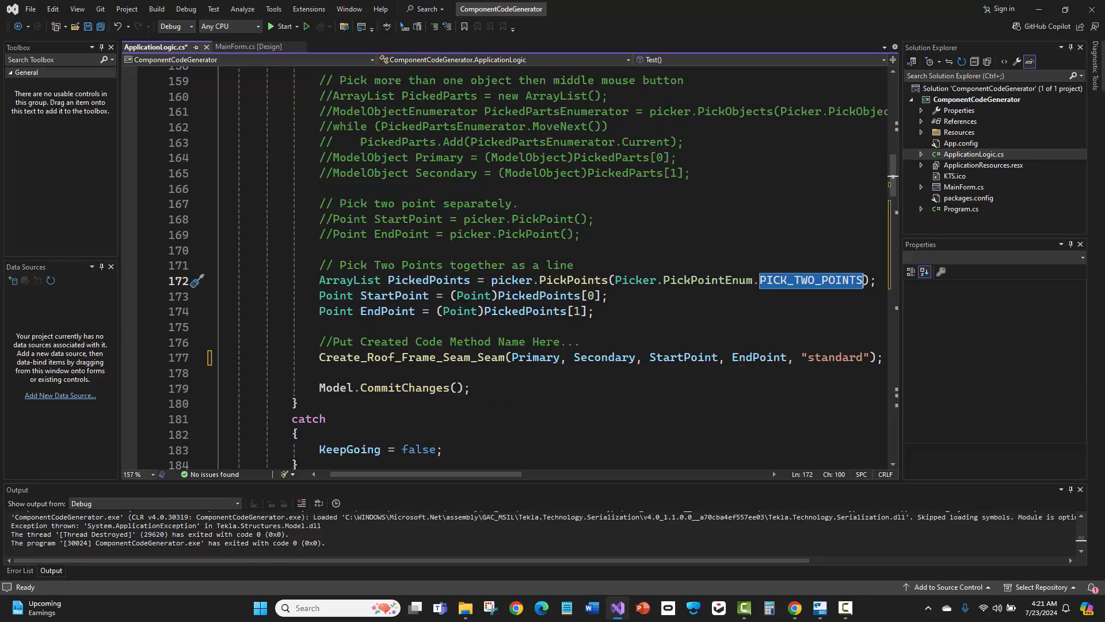
double_click(411, 357)
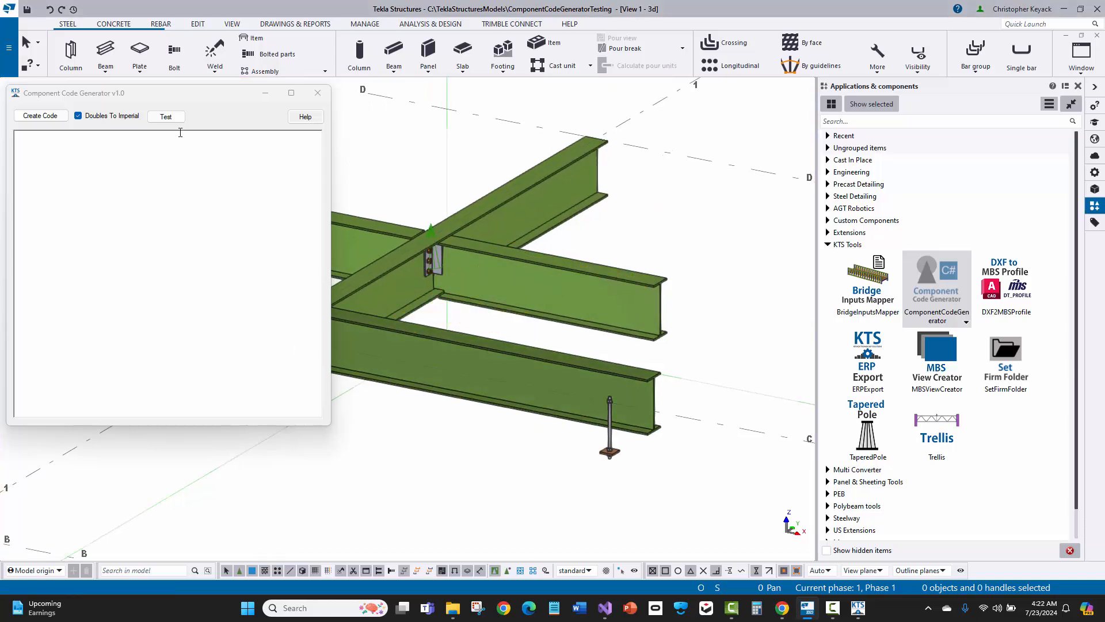
- Test the seam code by picking a beam and the first point on the lower beam
click(166, 116)
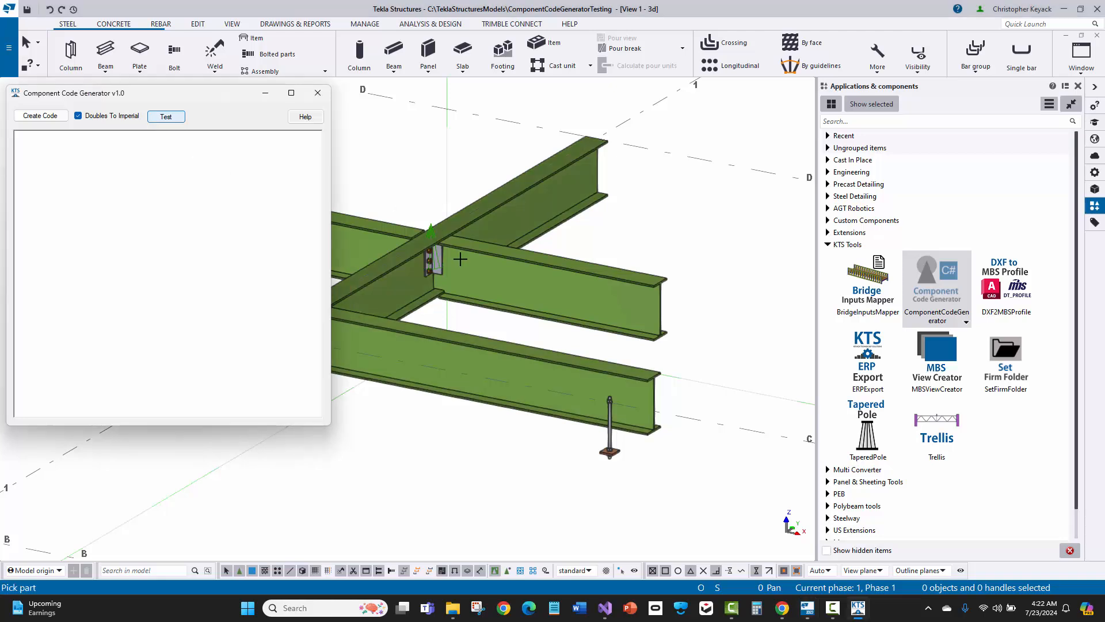
mouse_move(472, 340)
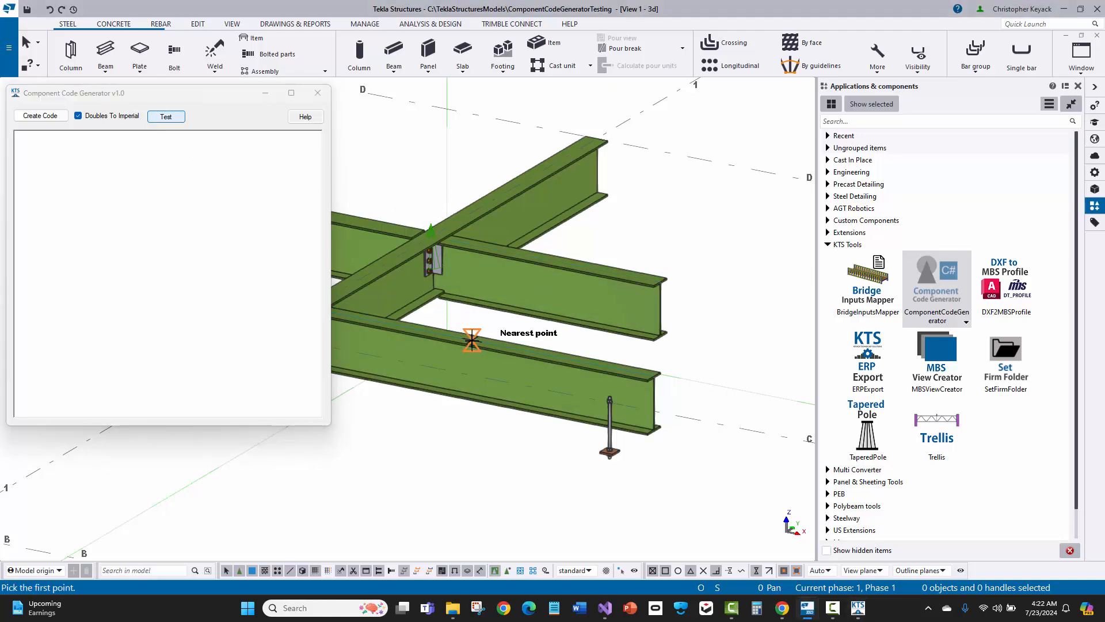
click(472, 340)
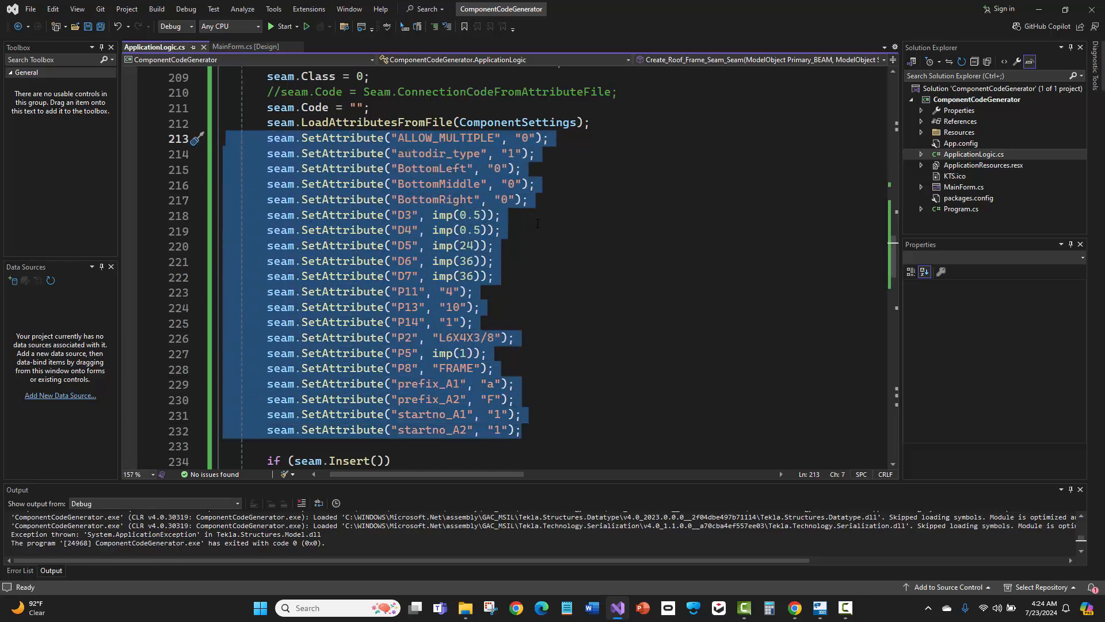
click(499, 215)
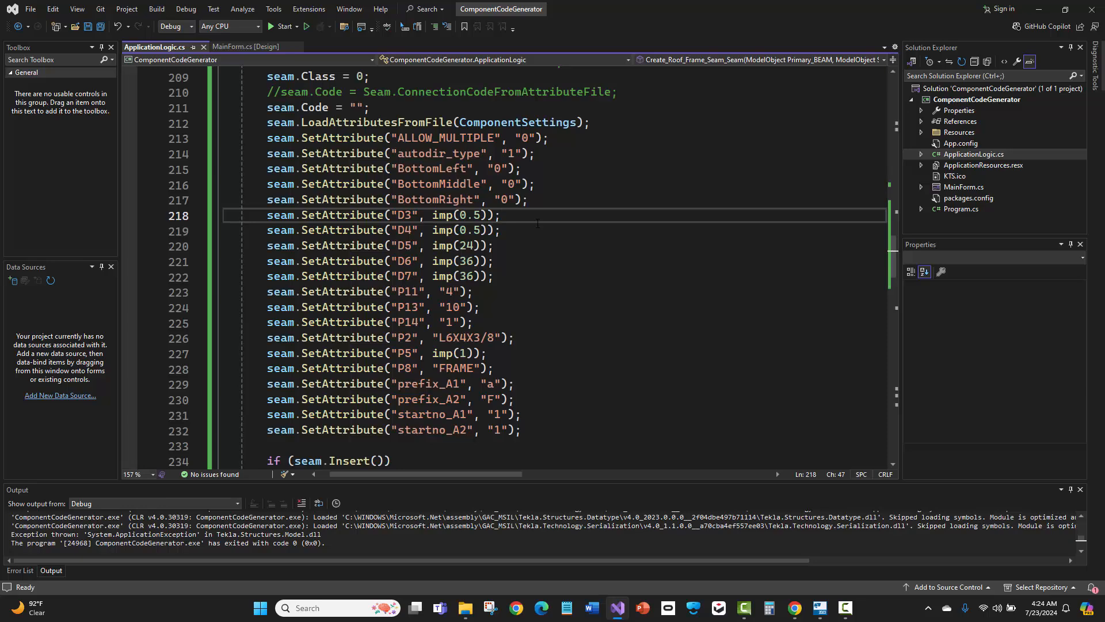
click(500, 214)
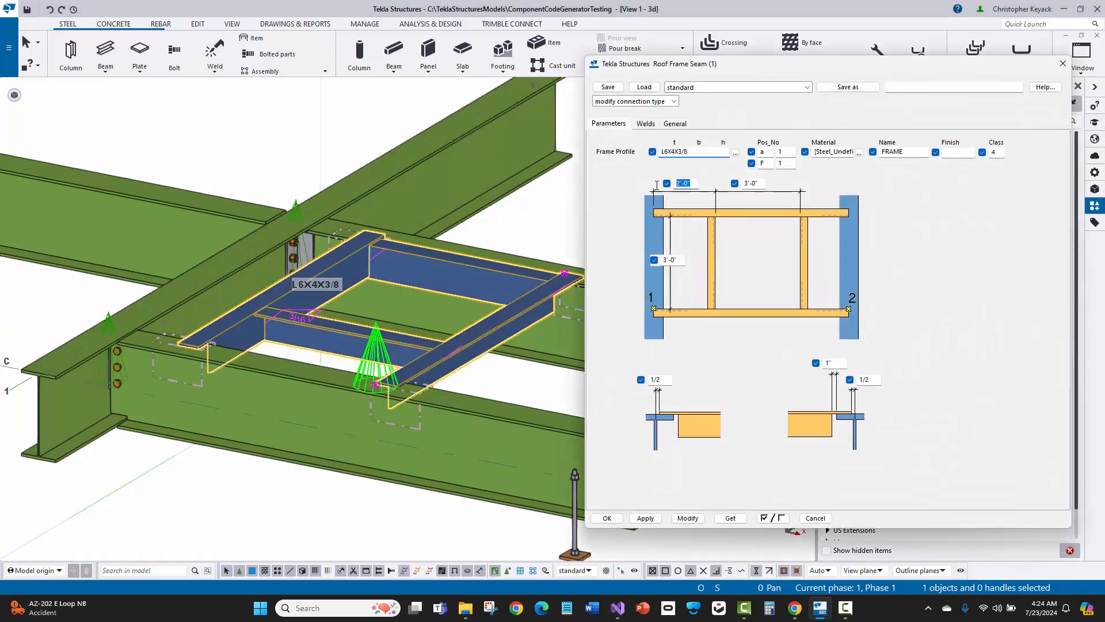
- Open the placed Roof Frame Seam's properties showing L6X4X3/8 profile, FRAME, class 4
click(750, 183)
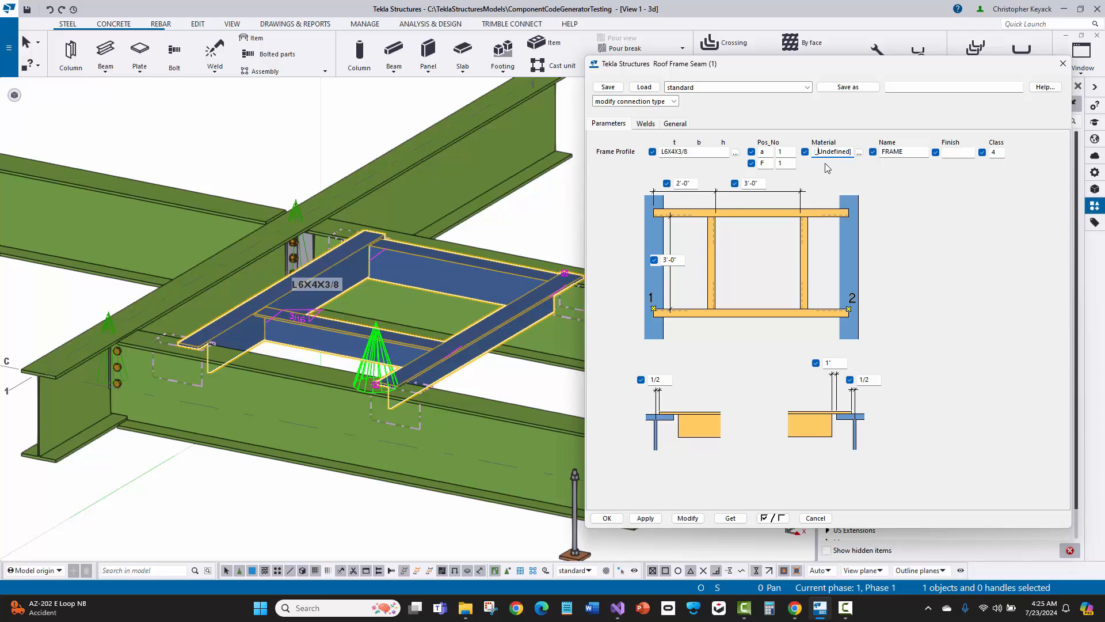
mouse_move(826, 175)
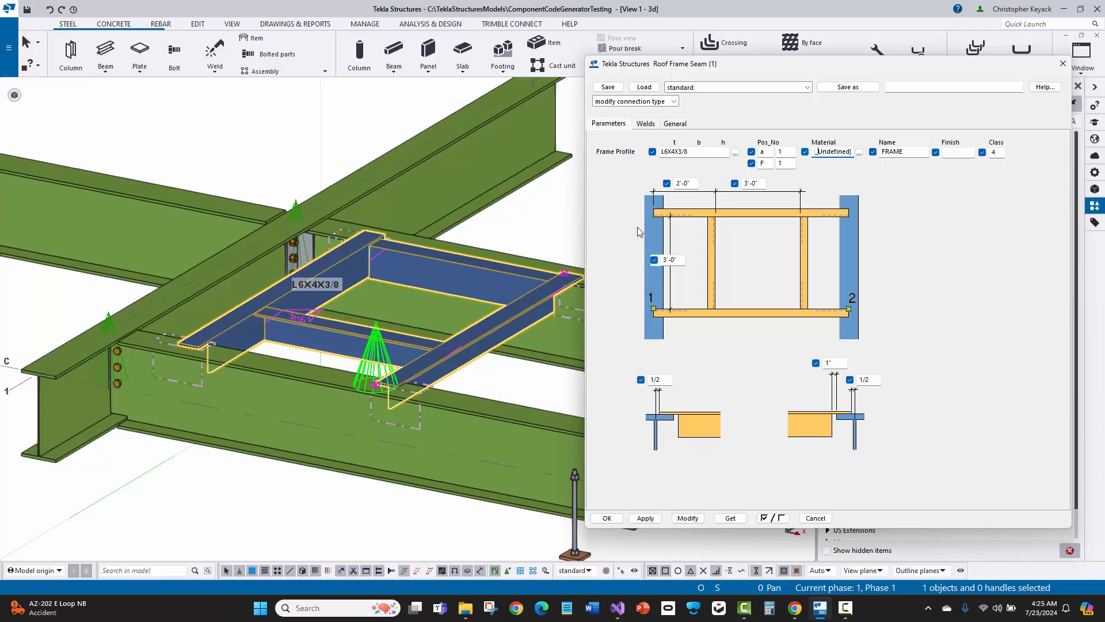
mouse_move(643, 225)
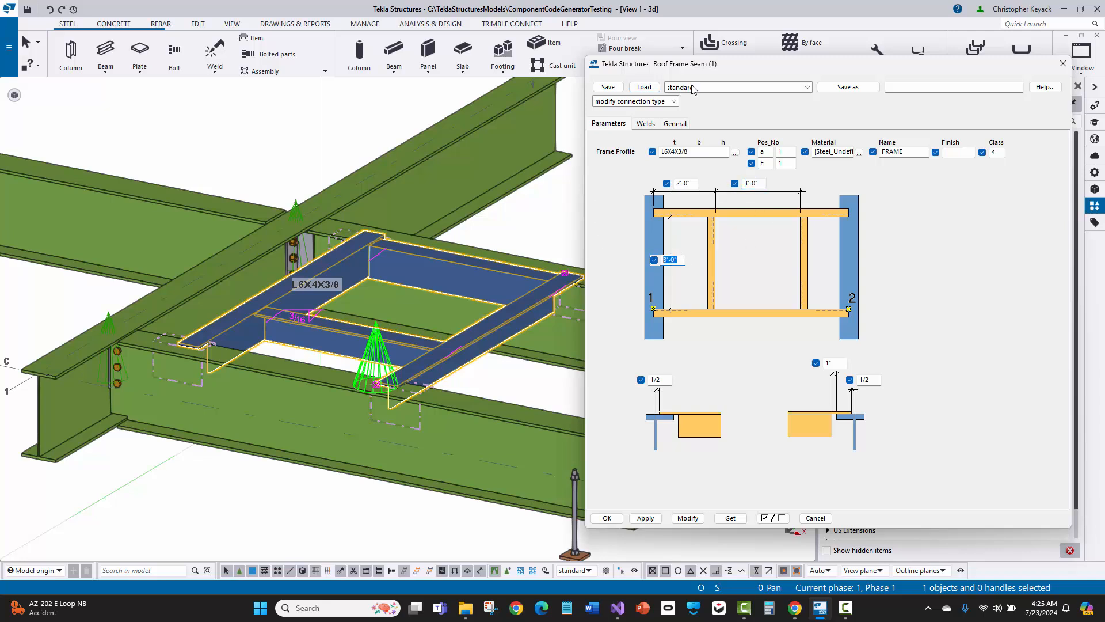
- Load <Defaults>, enter 3' and 1' frame dimensions, and modify the seam
click(806, 87)
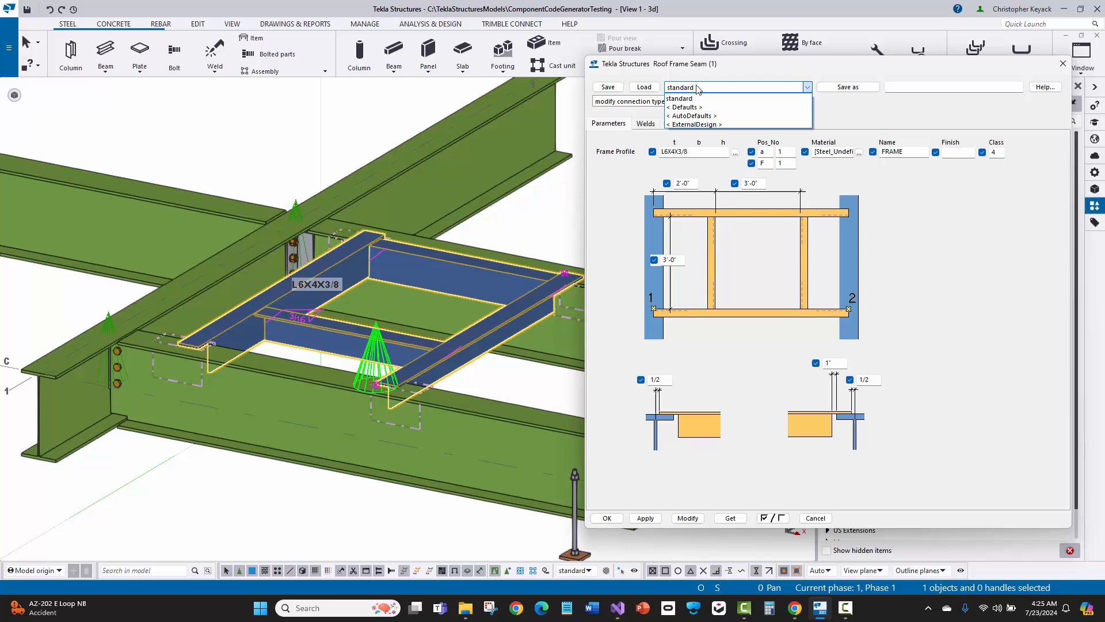
mouse_move(687, 107)
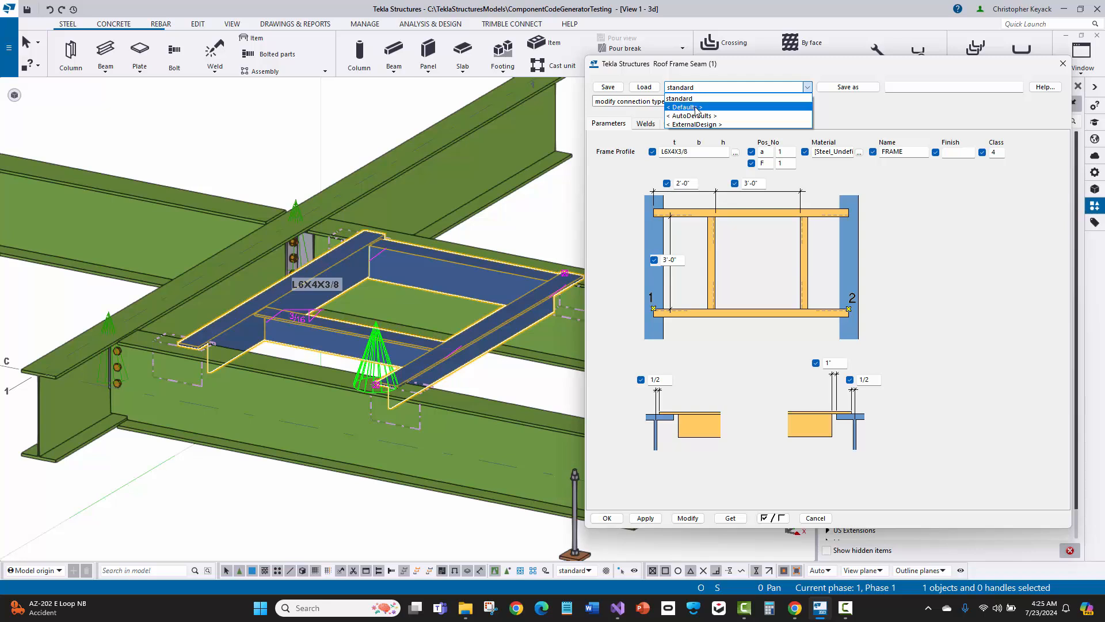
click(685, 107)
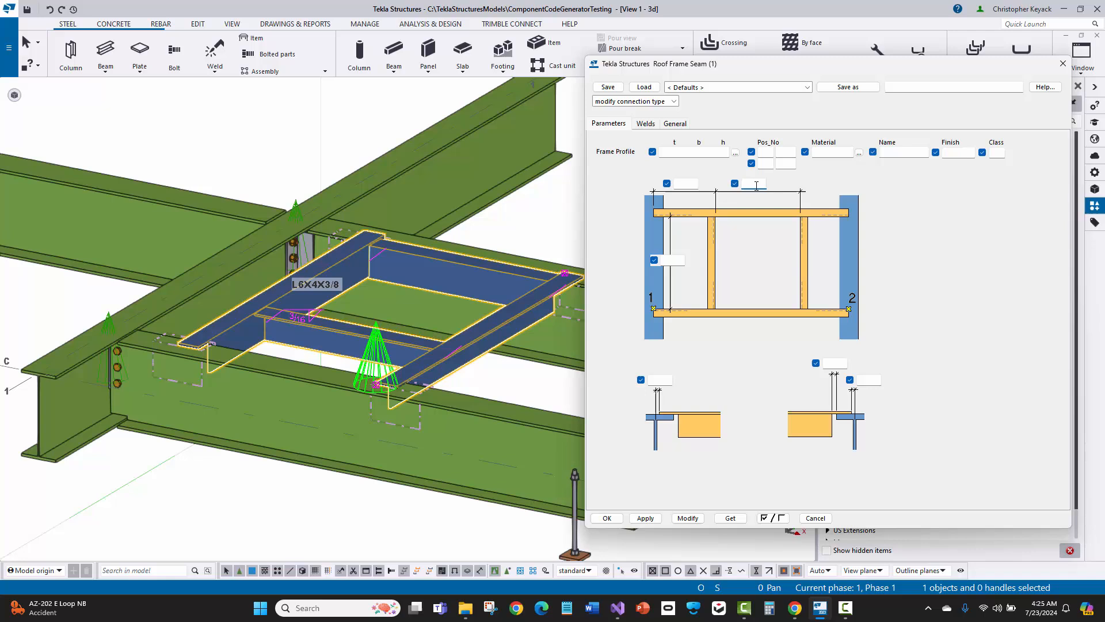
click(754, 183)
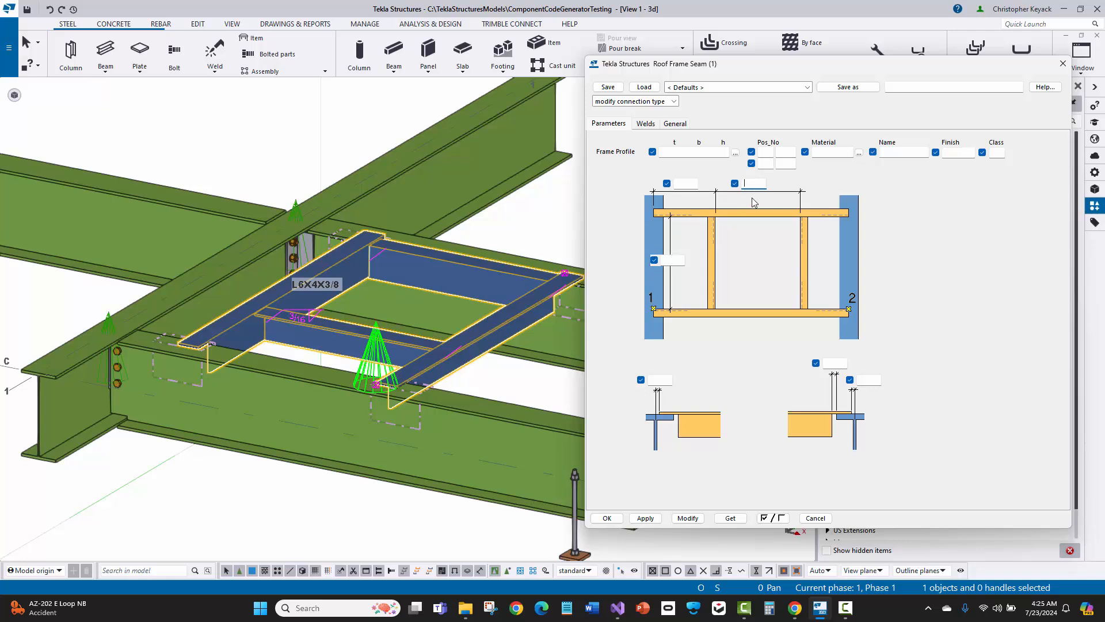
text(3'-0")
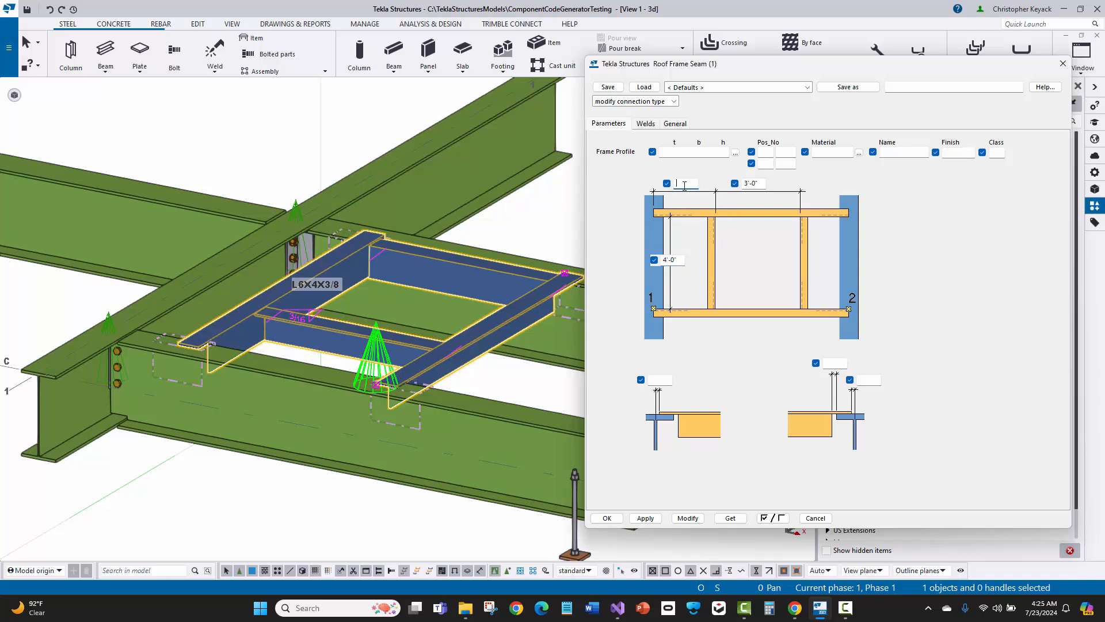
text(1'-0")
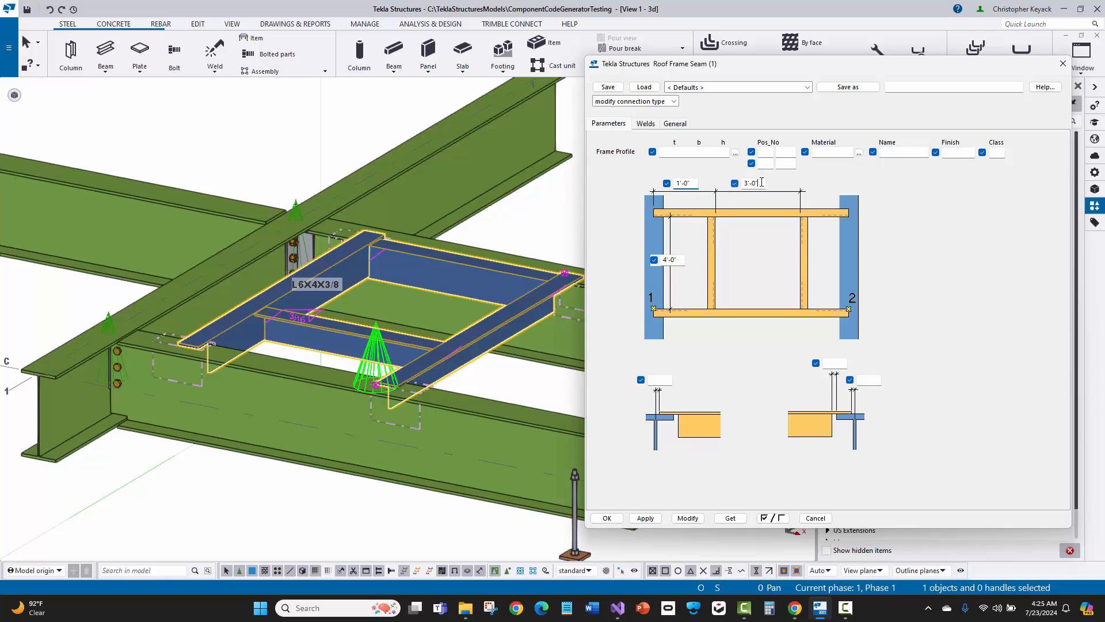
click(687, 519)
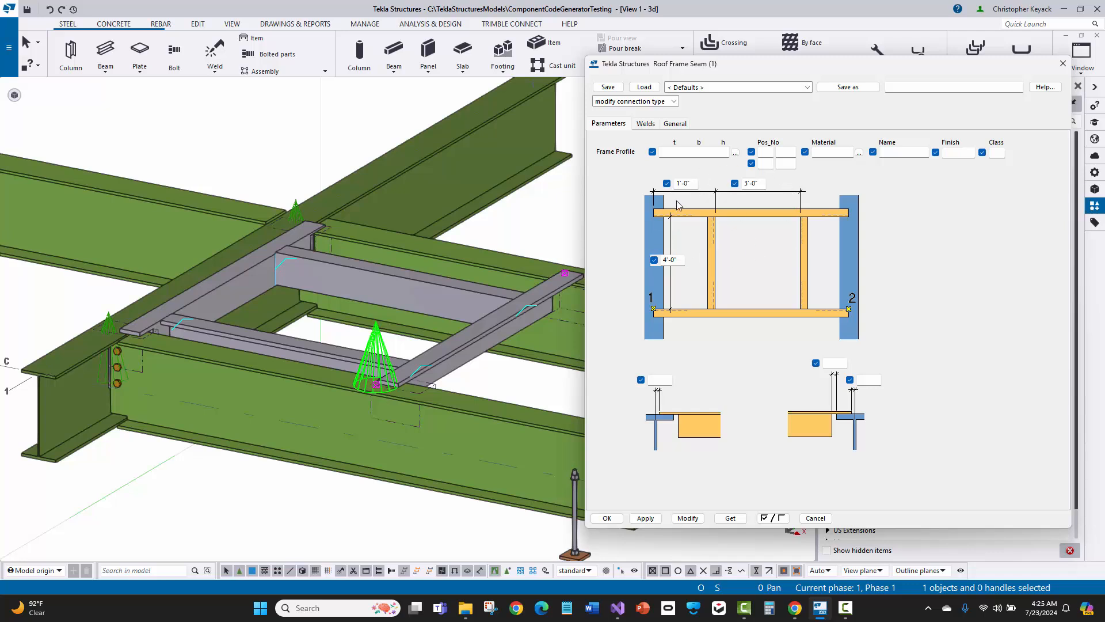
mouse_move(634, 261)
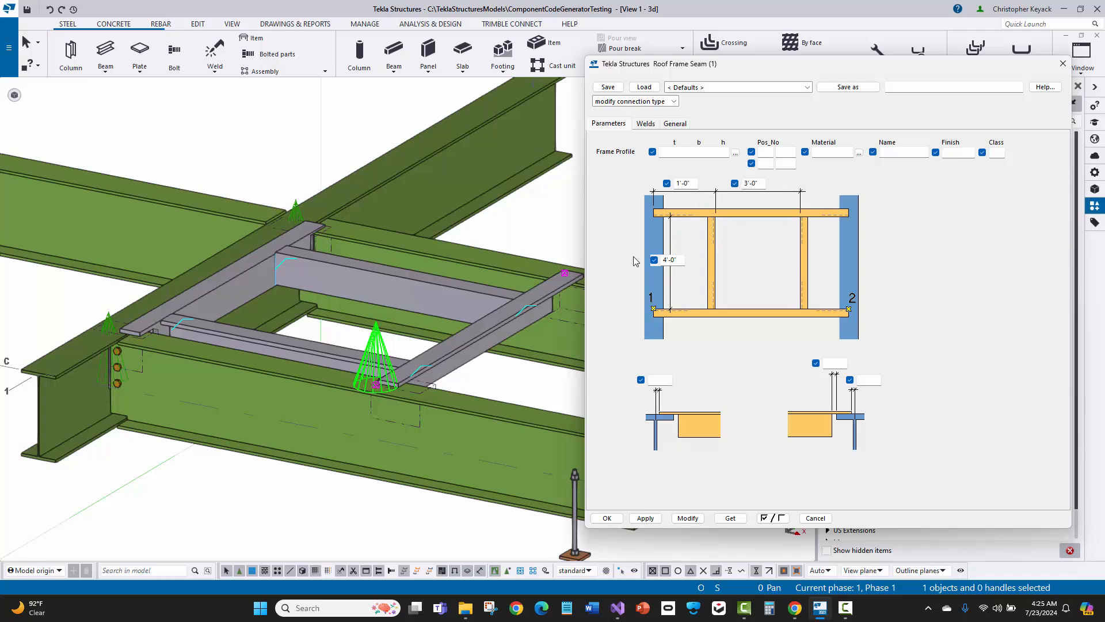
mouse_move(978, 96)
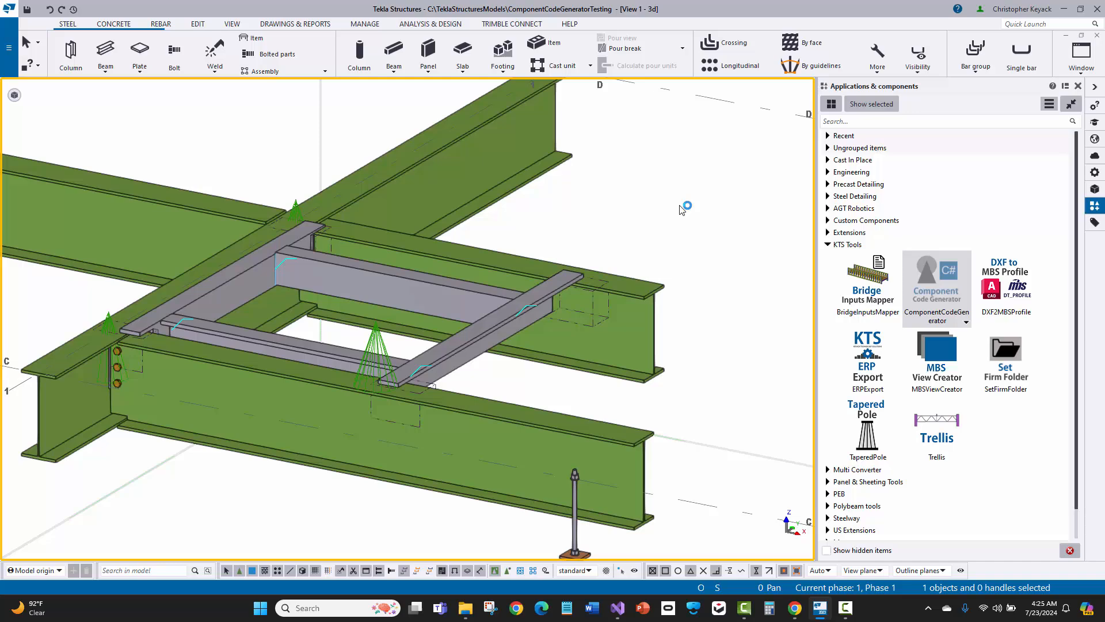
- Regenerate the seam code, copy the D5, D6 and D7 SetAttribute lines, and close the generator
click(936, 275)
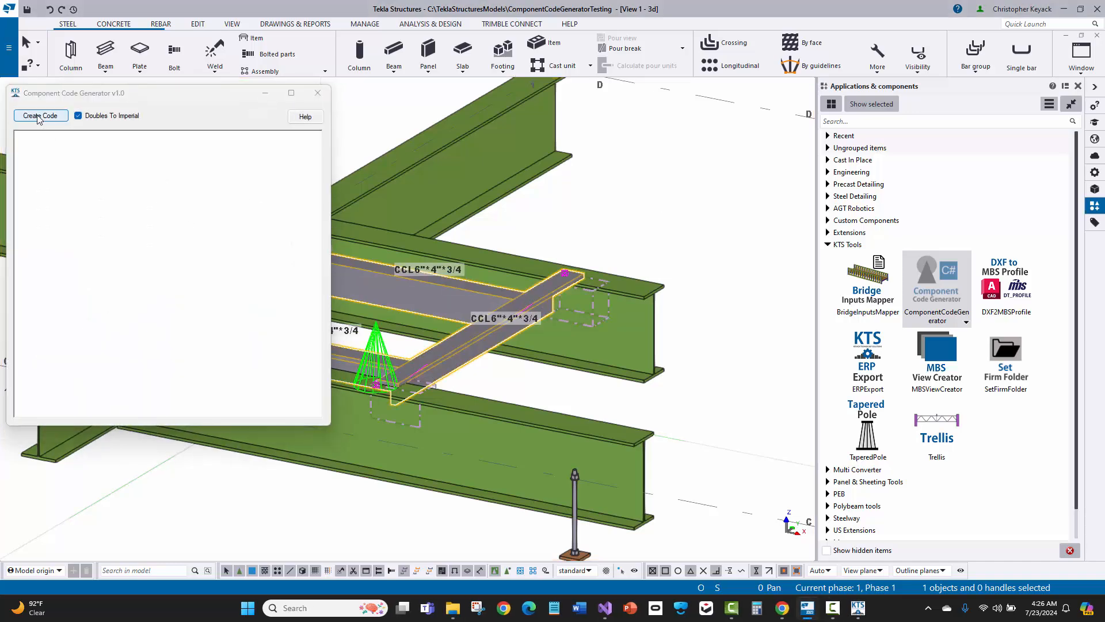
click(40, 115)
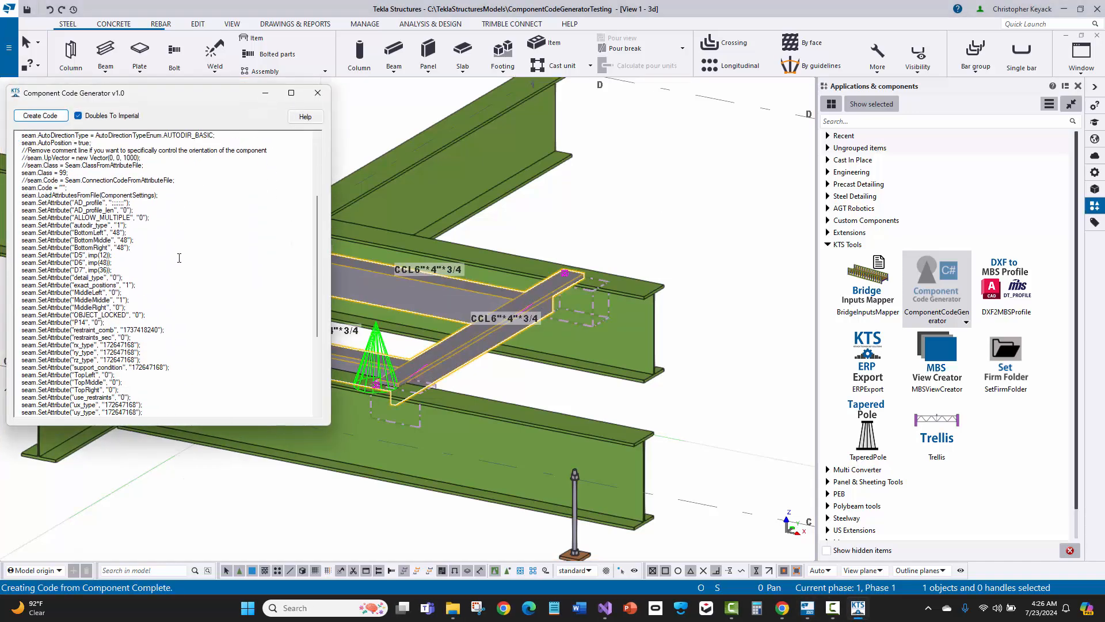
scroll(down, 3)
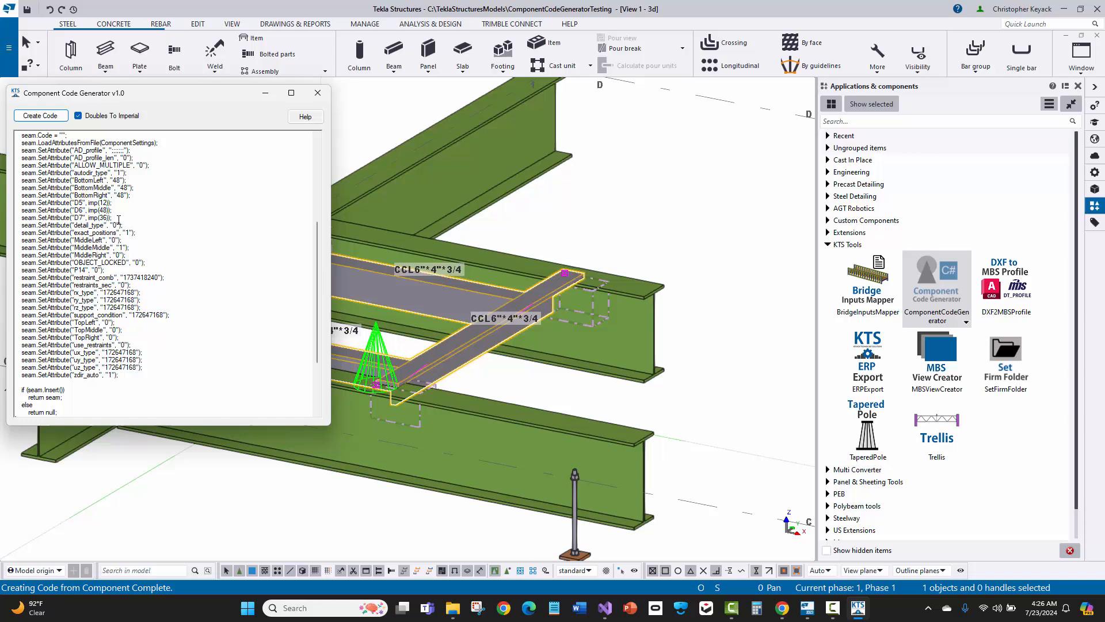
drag(21, 203, 111, 217)
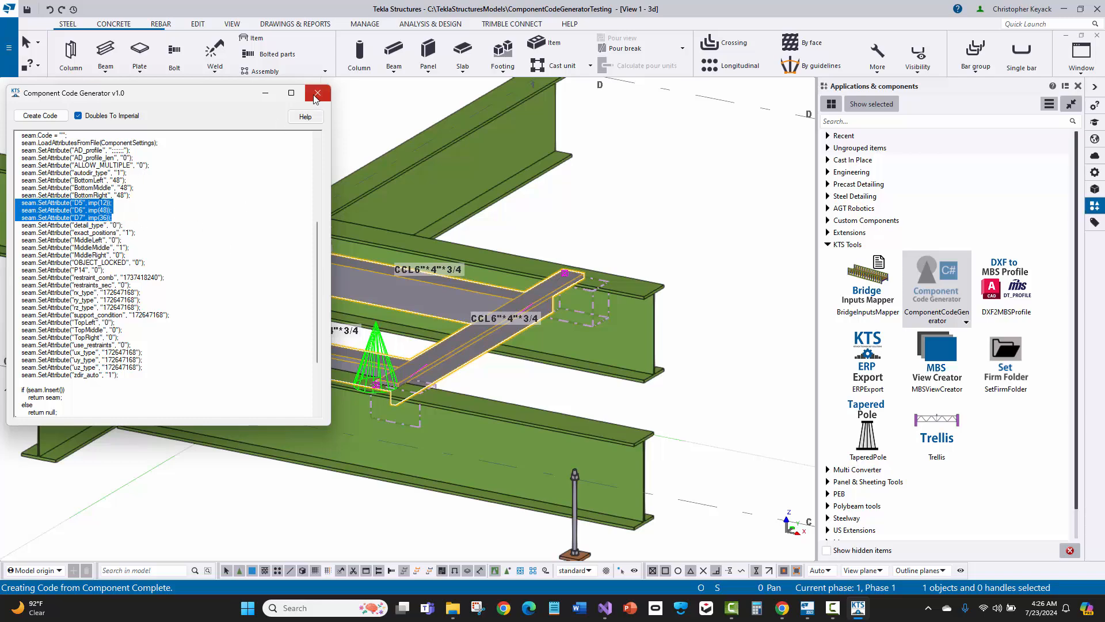
click(316, 94)
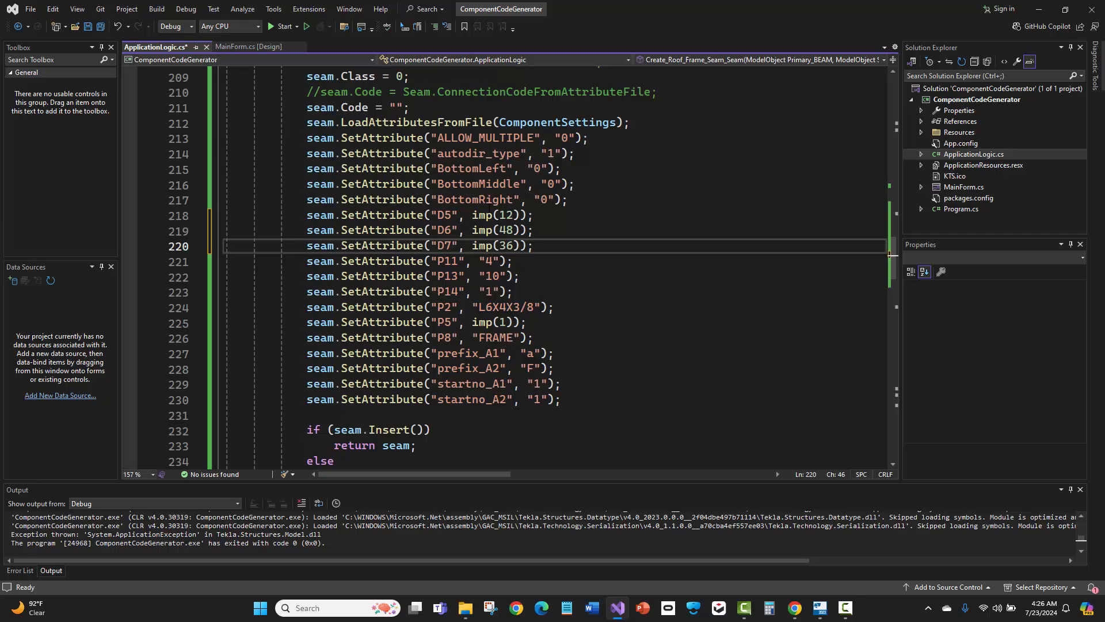
mouse_move(501, 246)
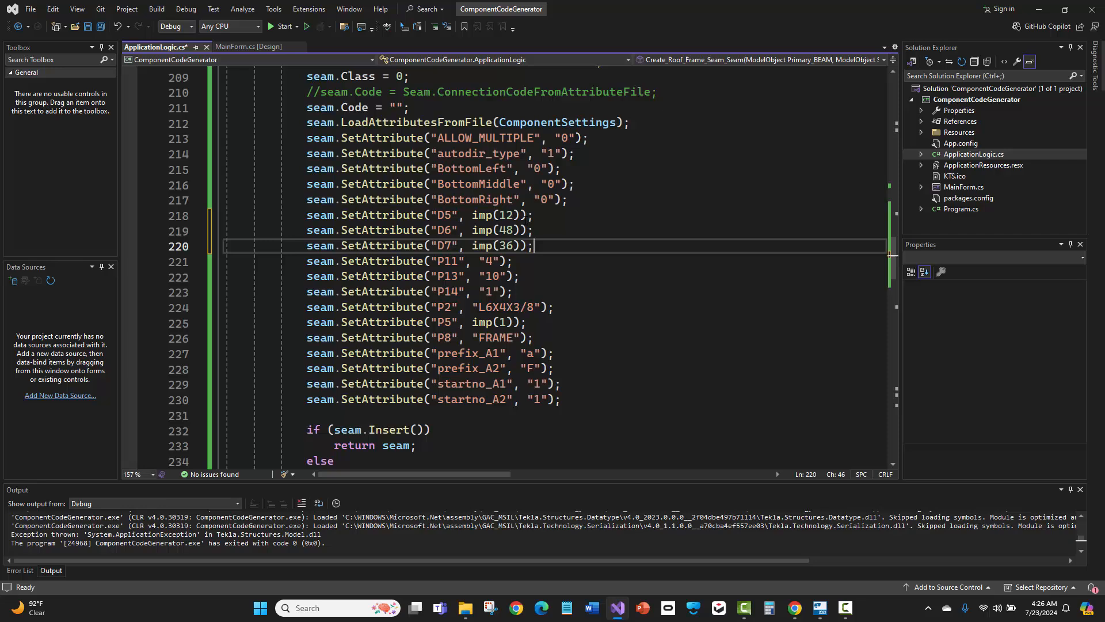
mouse_move(493, 245)
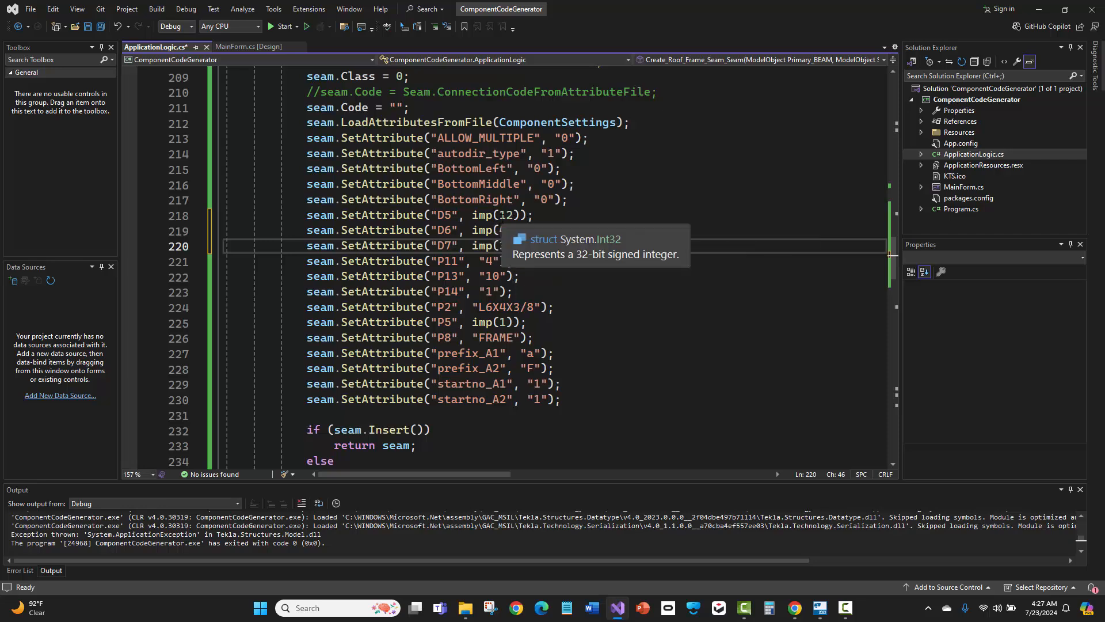